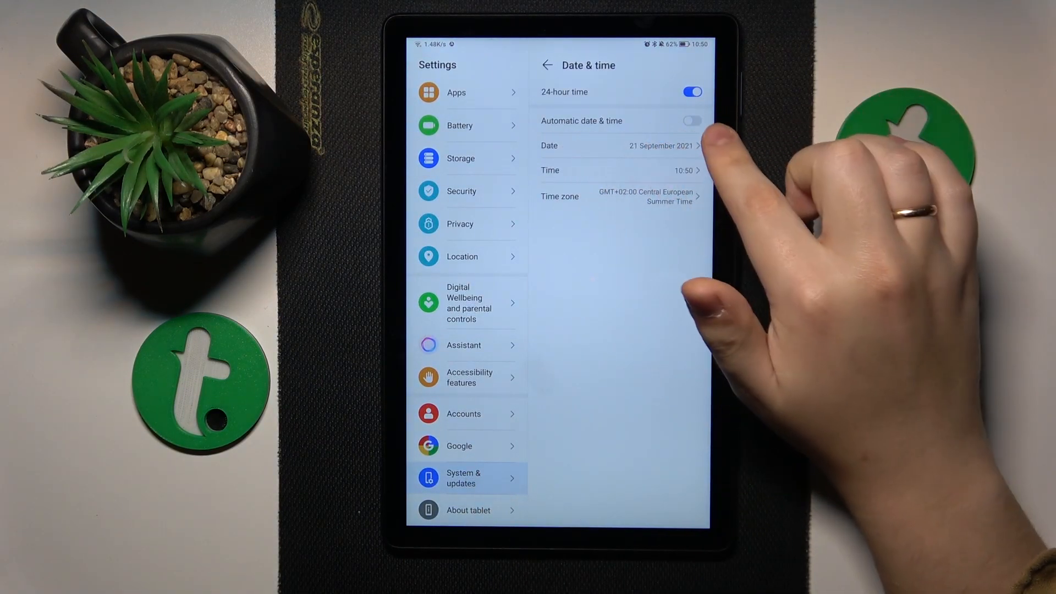
Switch on Automatic date & time, keeping the current time zone
click(691, 121)
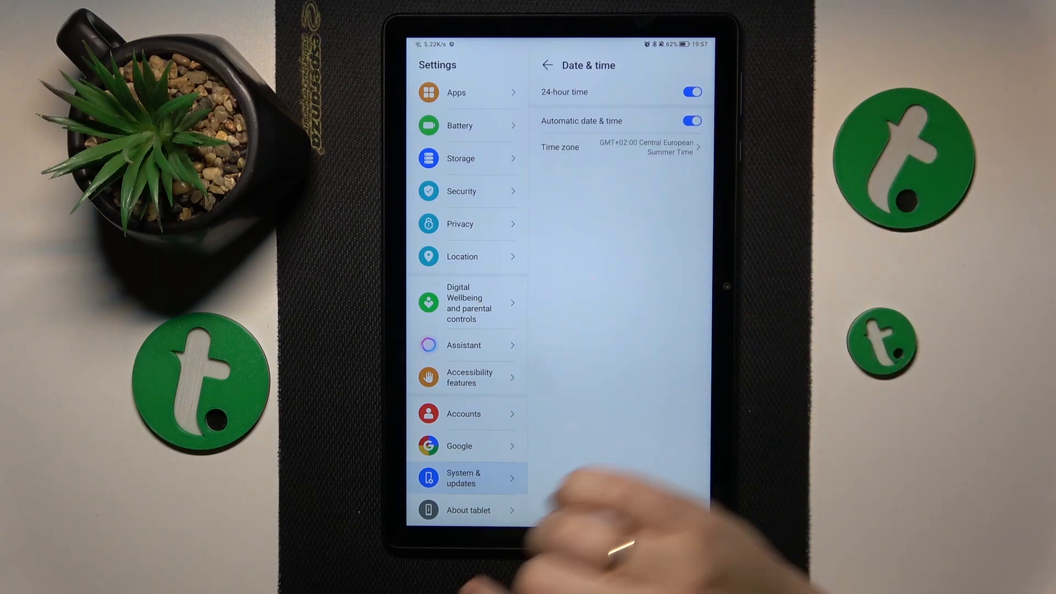
Toggle Wi-Fi off and on, then reconnect to Hardreset_info_5G
scroll(down, 3)
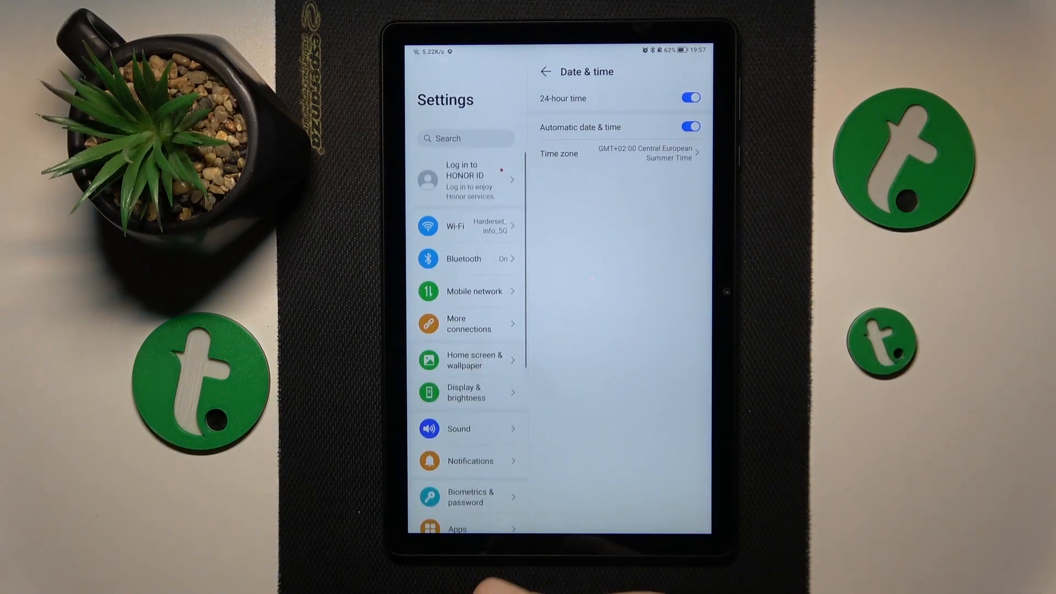
click(468, 225)
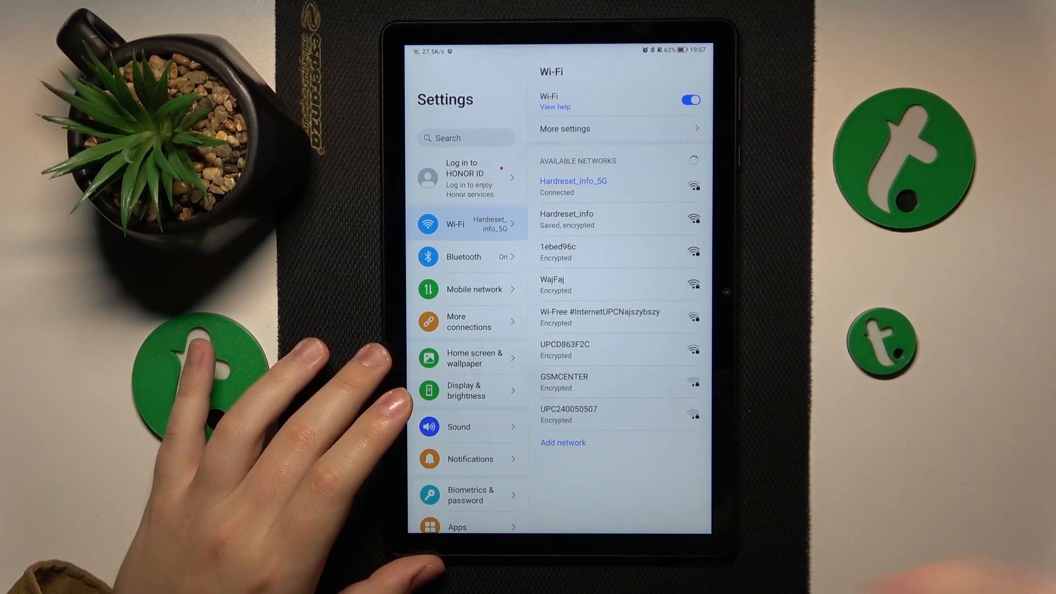
click(689, 99)
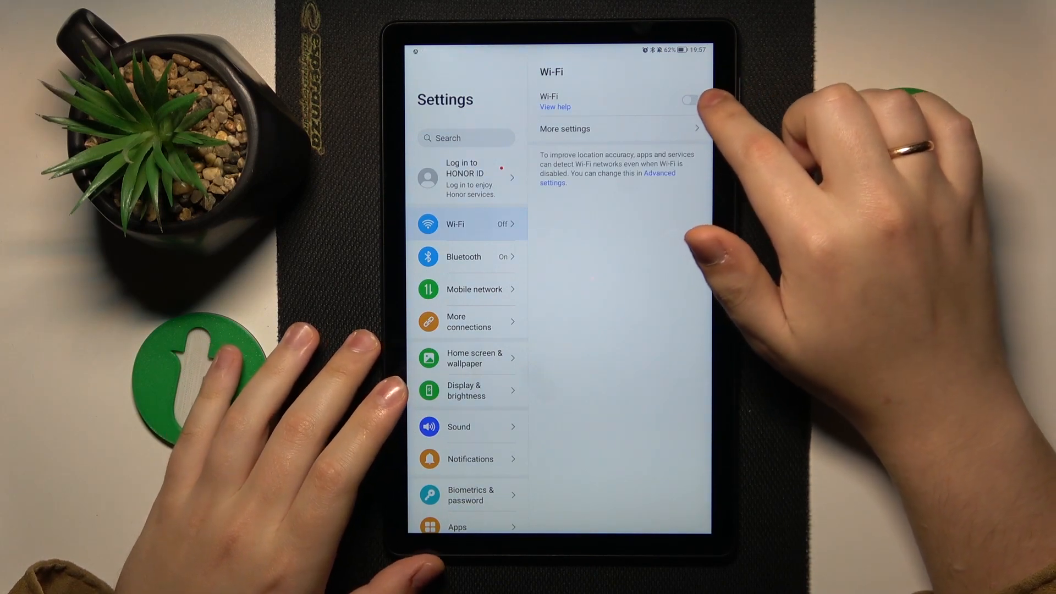
click(688, 100)
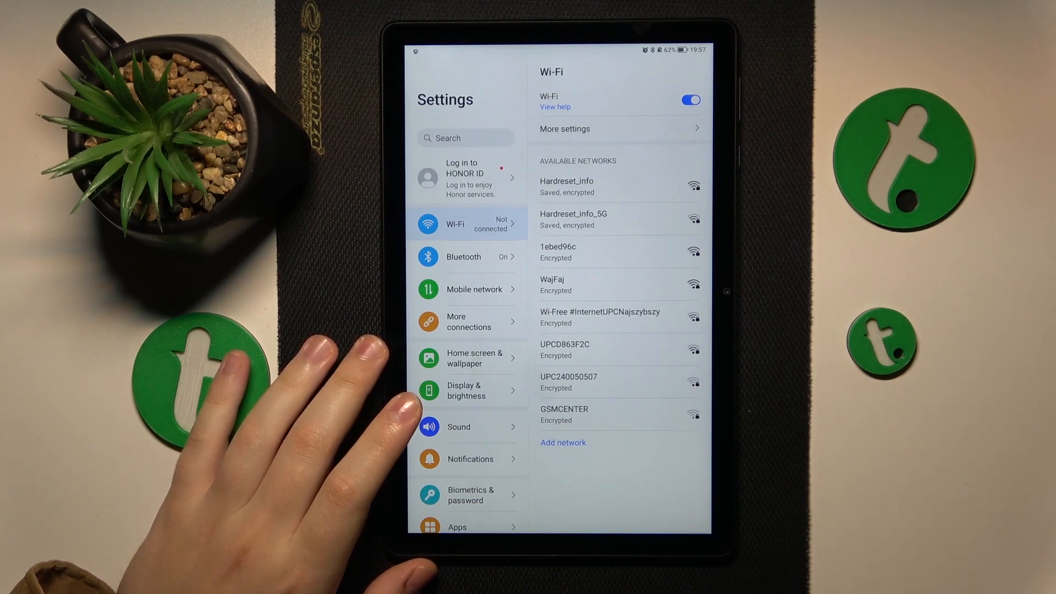
click(573, 219)
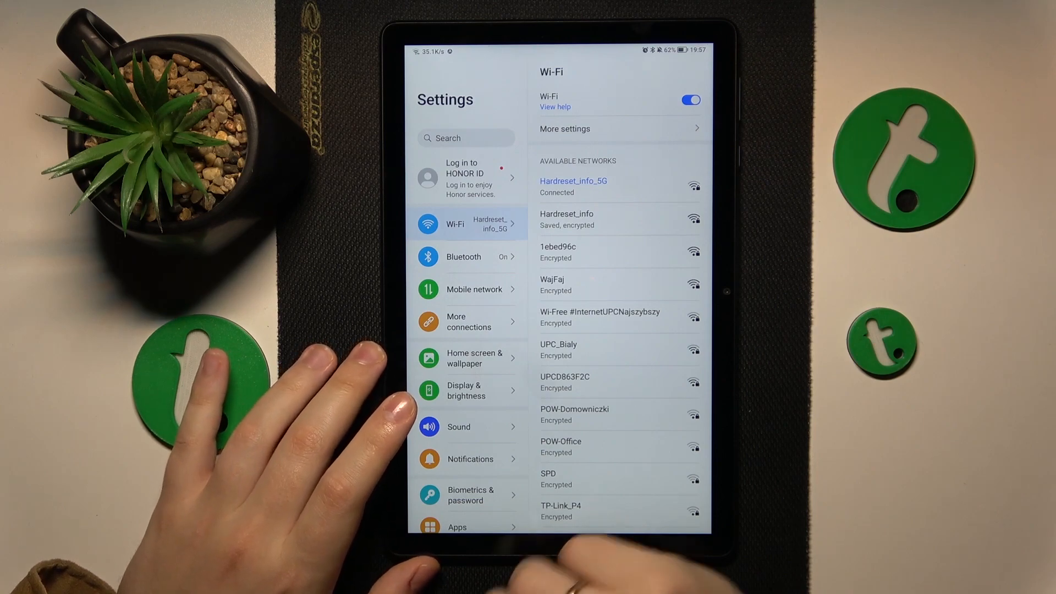
Reset network settings from System & updates > Reset and confirm the reset
scroll(down, 3)
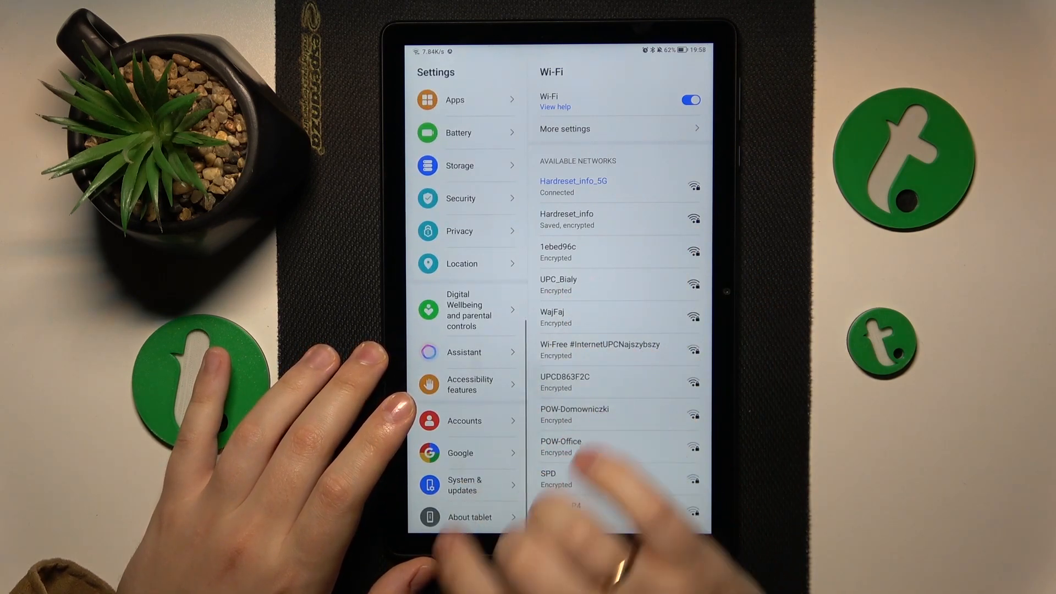
click(465, 485)
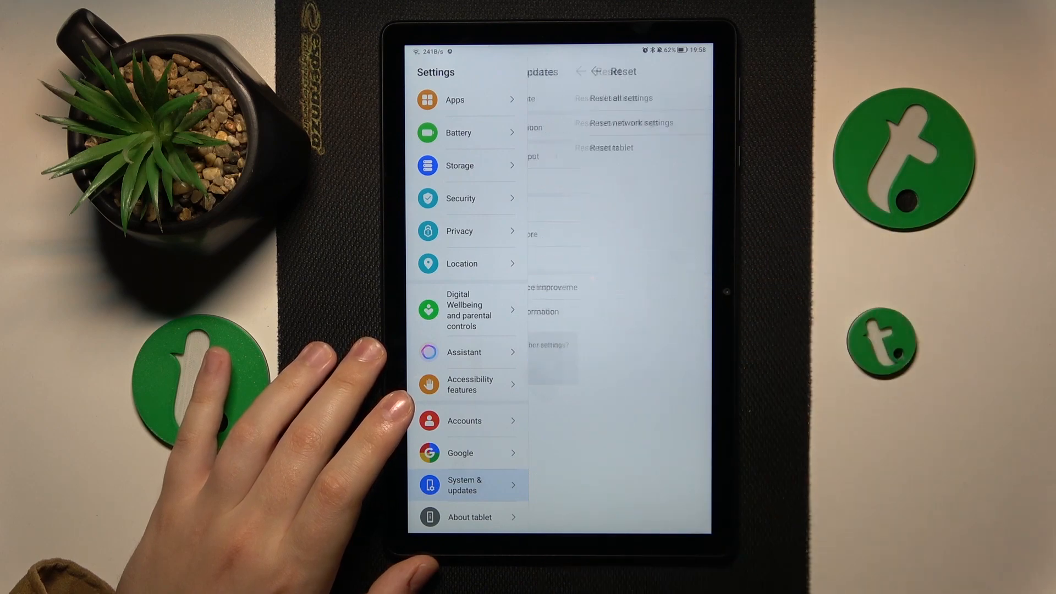
click(626, 122)
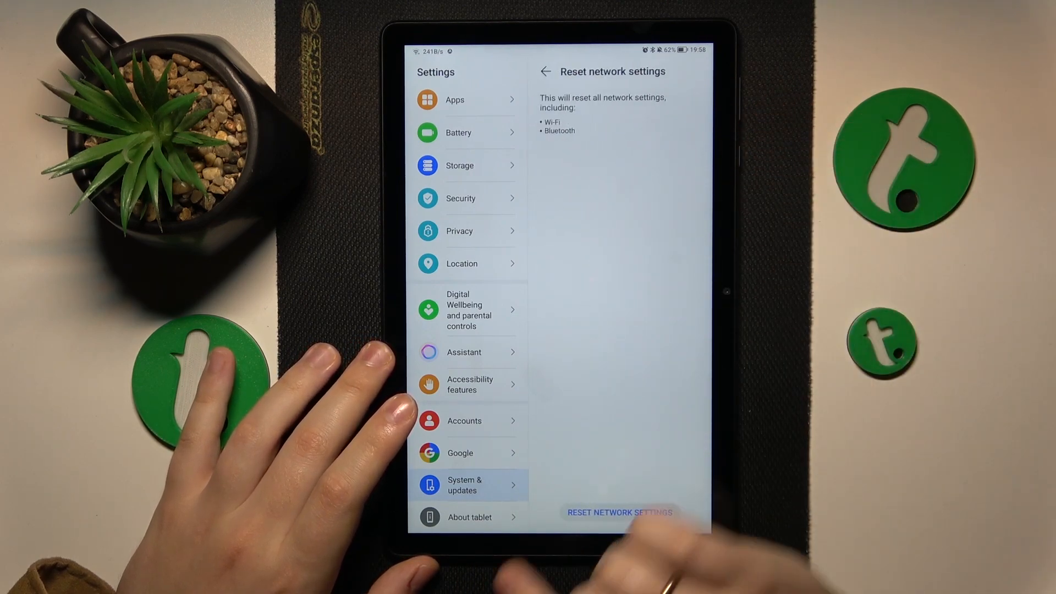
click(618, 512)
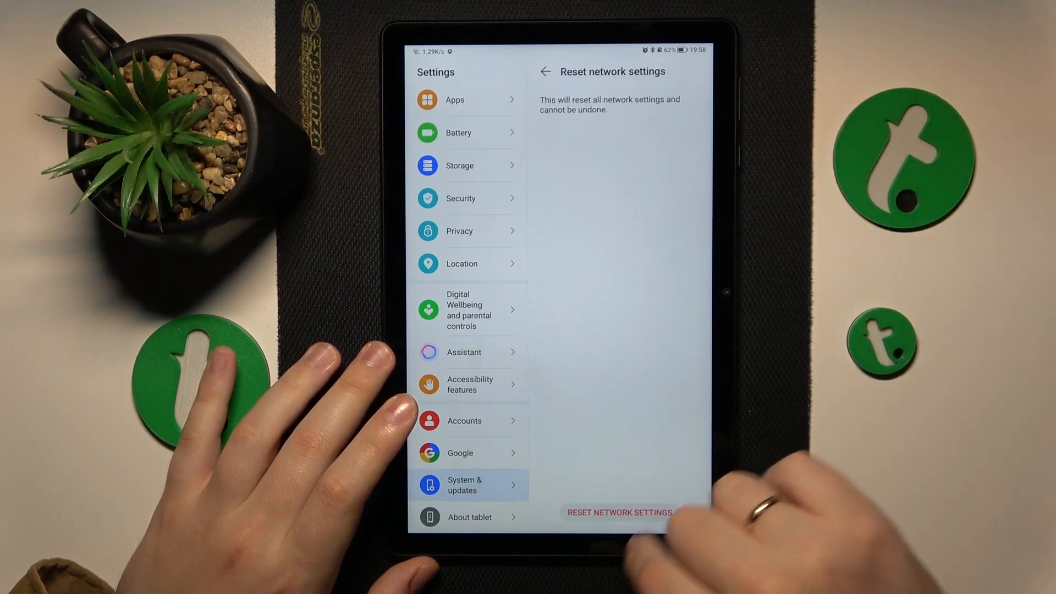
click(618, 513)
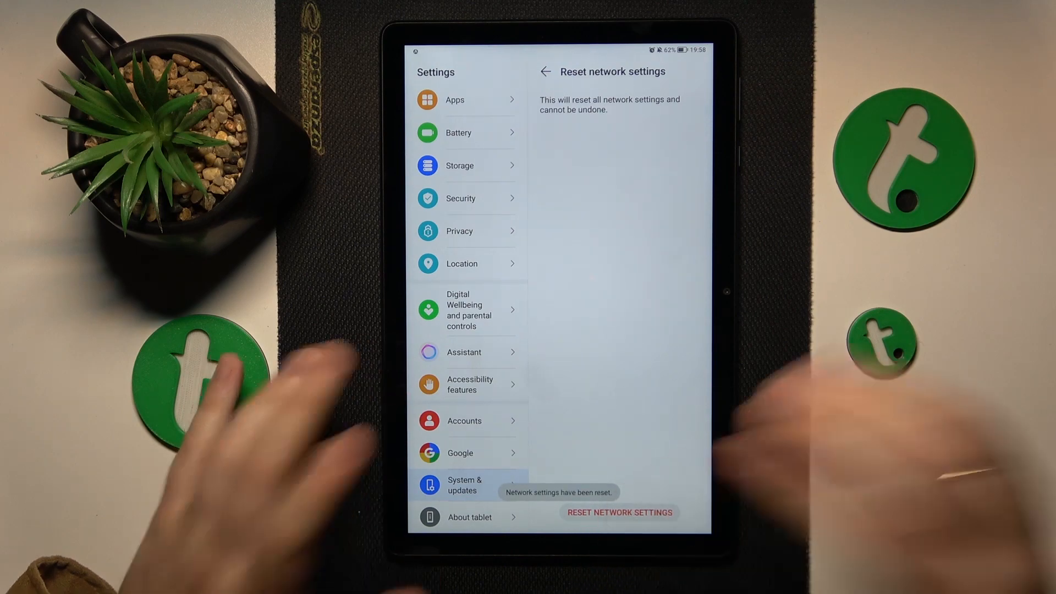